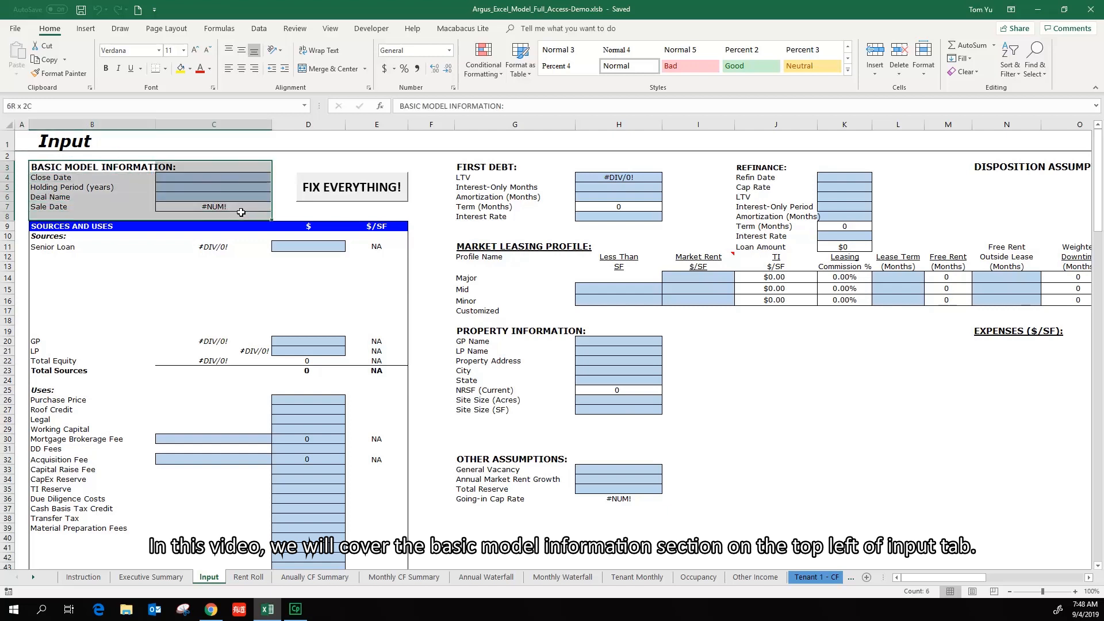
- Review the Close Date, Holding Period and Deal Name inputs, noting which are mandatory
click(92, 177)
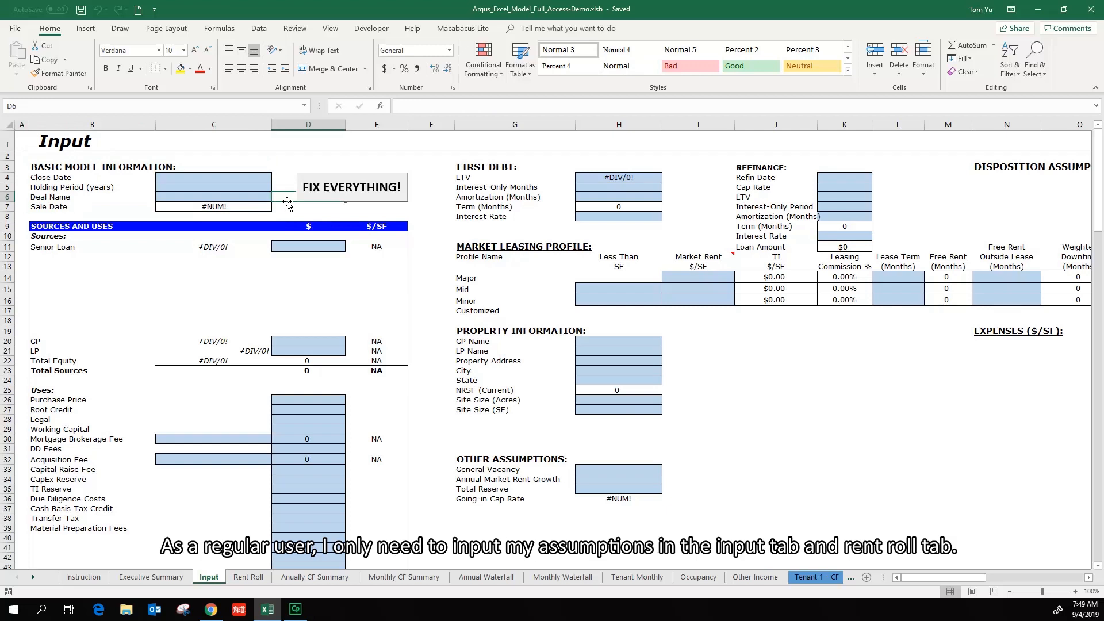
mouse_move(243, 604)
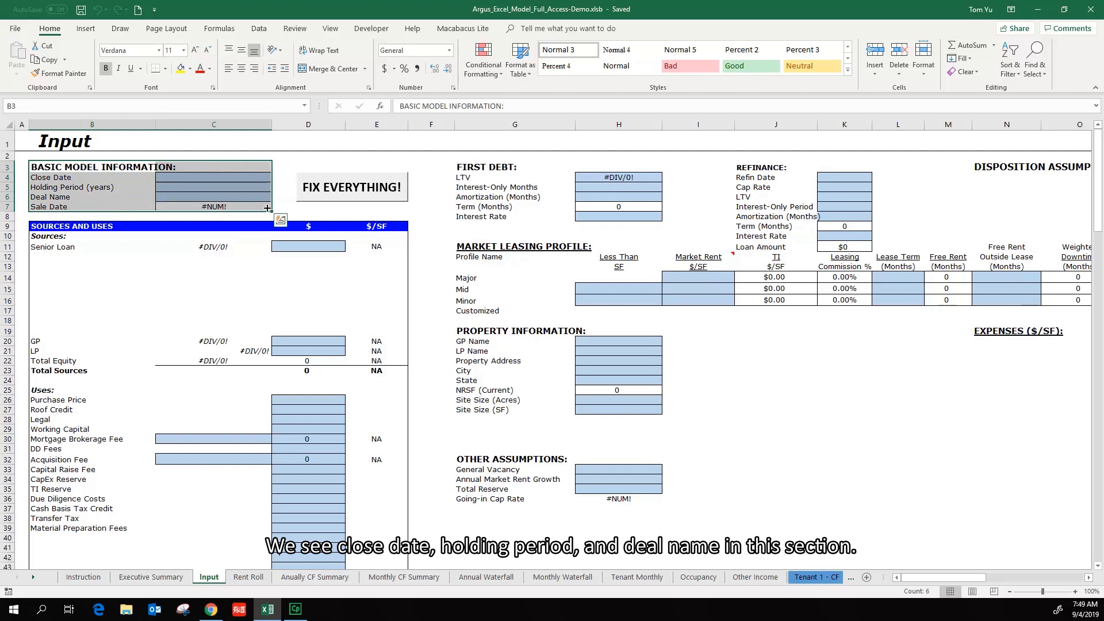
click(92, 177)
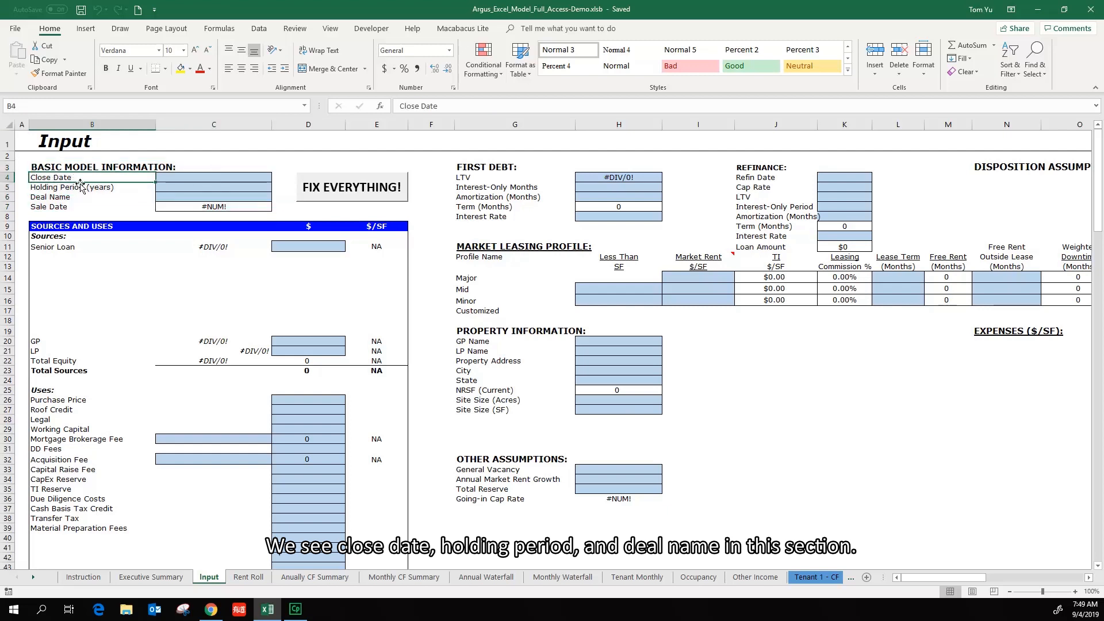
click(92, 186)
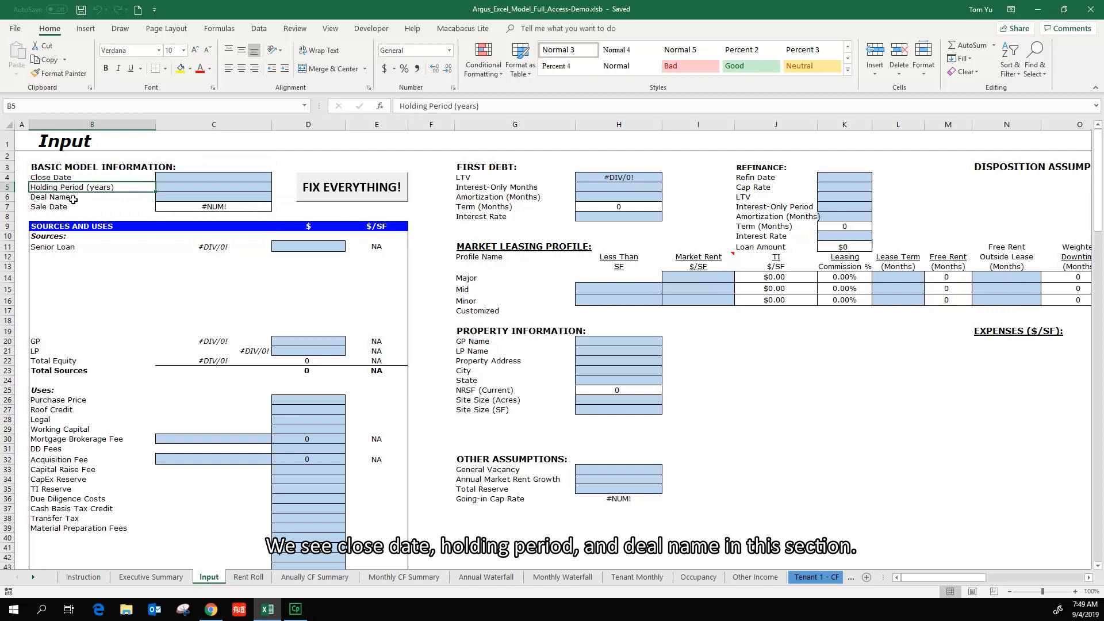
click(92, 196)
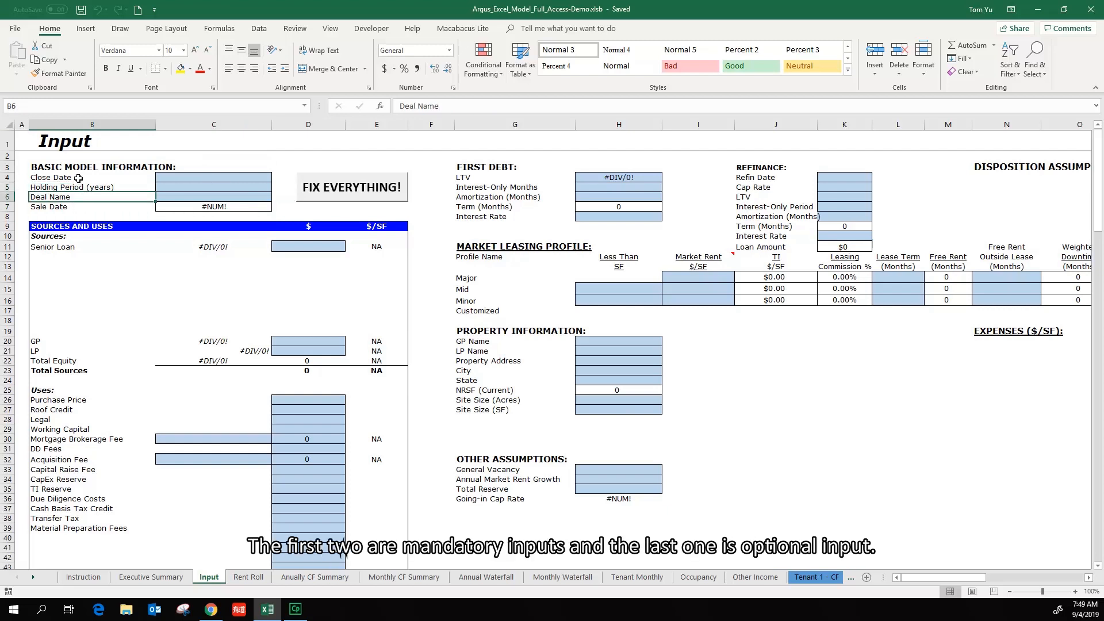
click(92, 177)
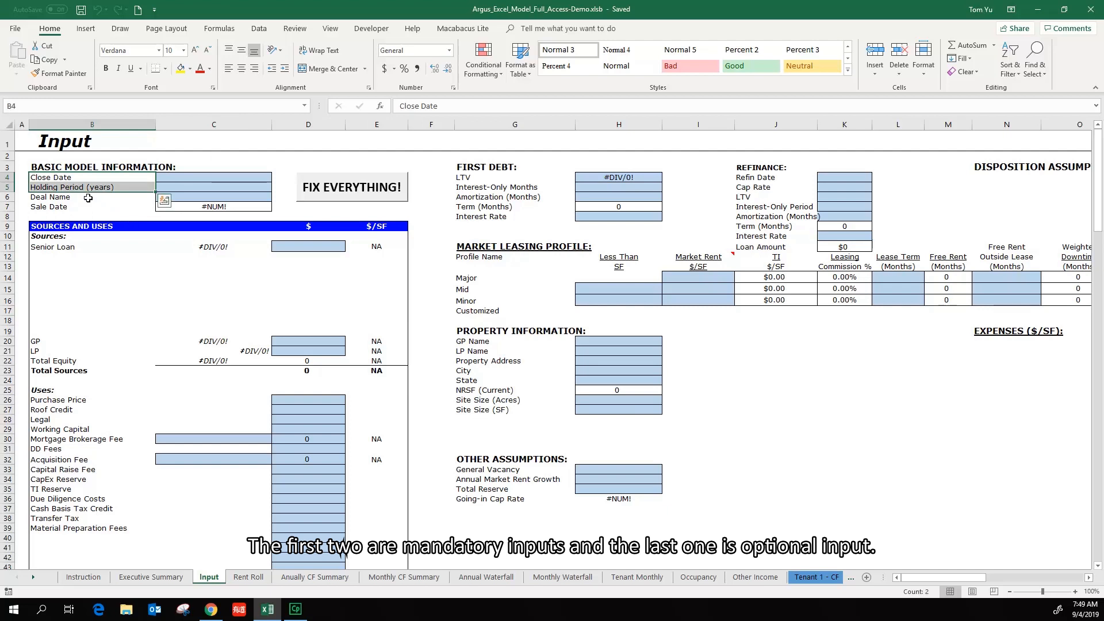
click(92, 197)
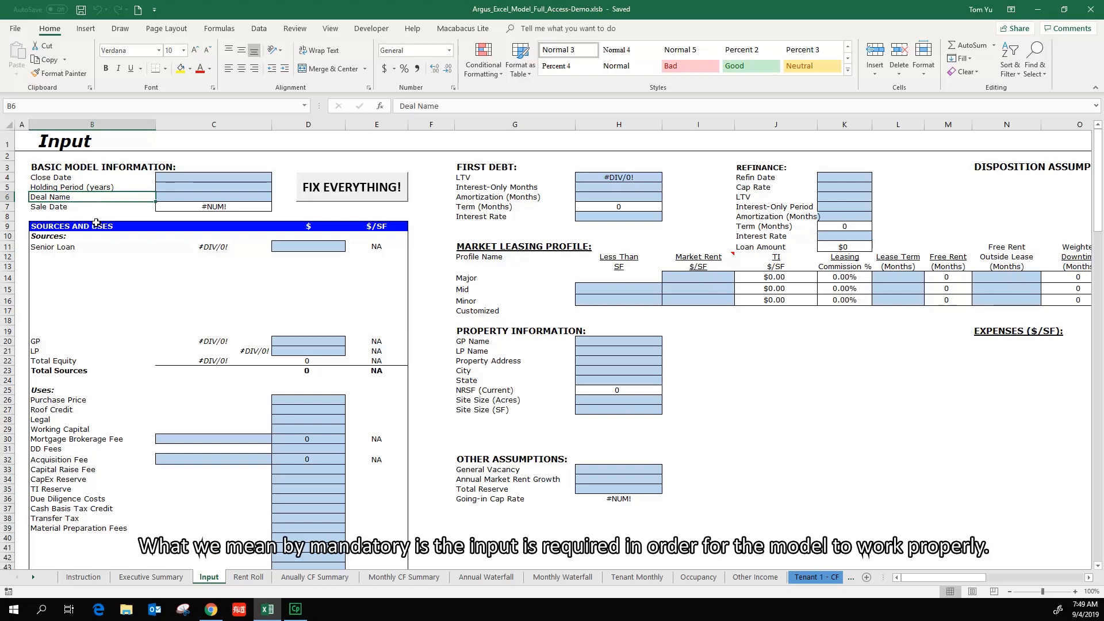
mouse_move(102, 236)
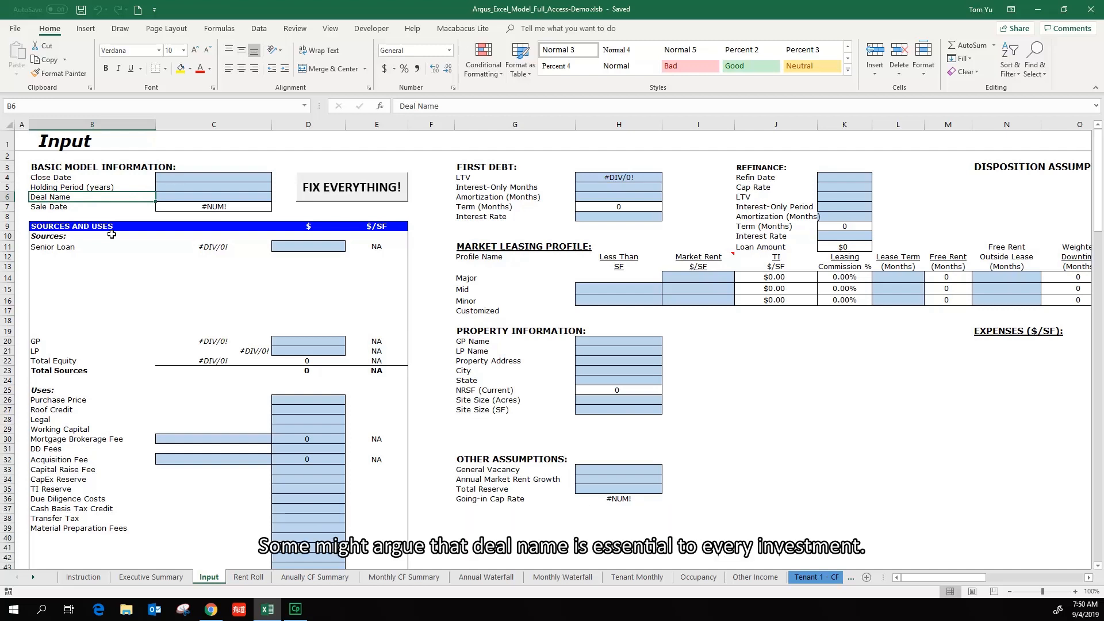
- Enter ABC as the Deal Name so the B1 title formula shows 'ABC Input'
click(214, 196)
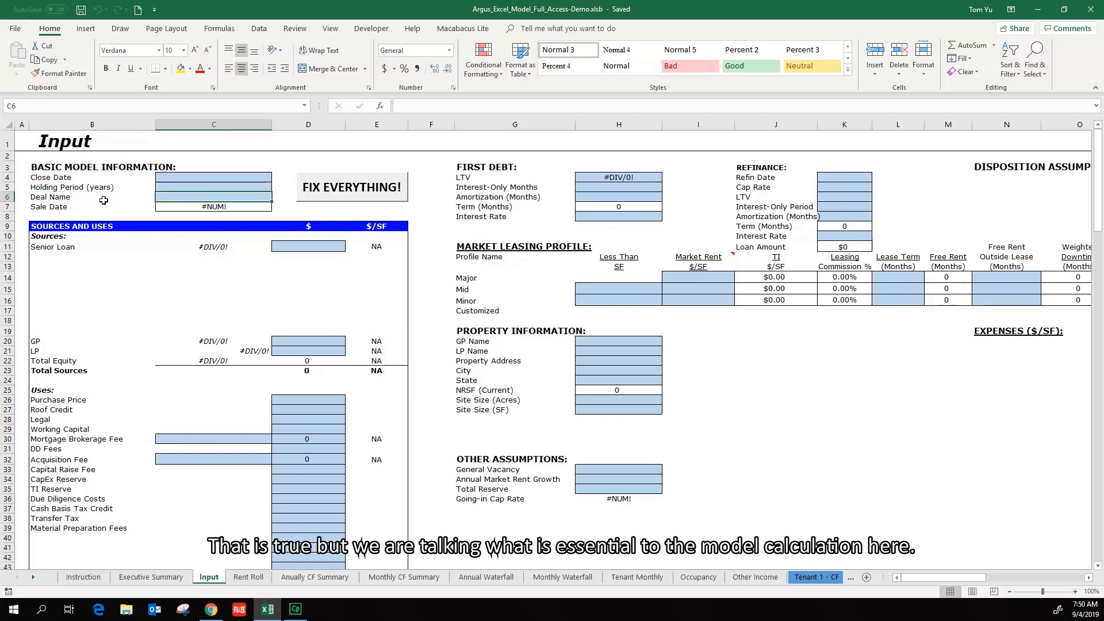
click(92, 197)
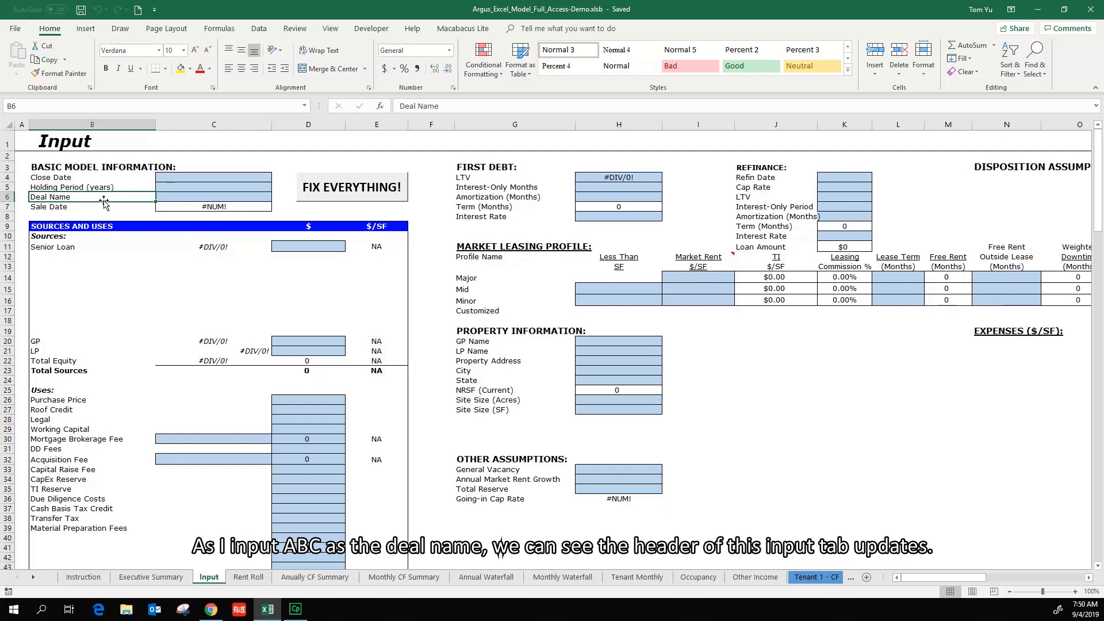
click(214, 197)
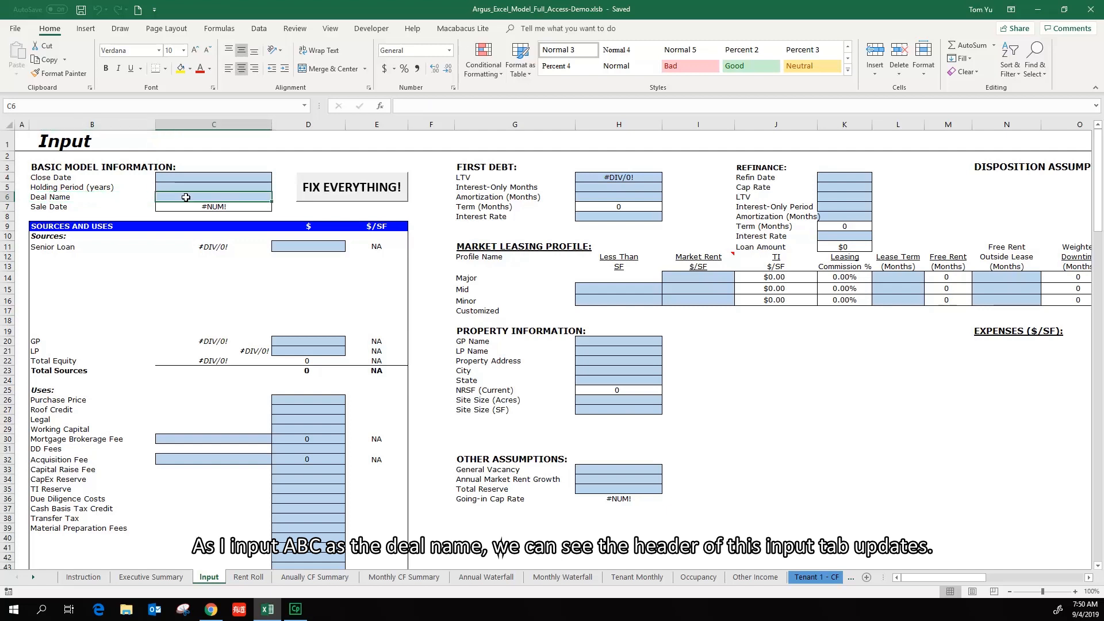
text(ABC)
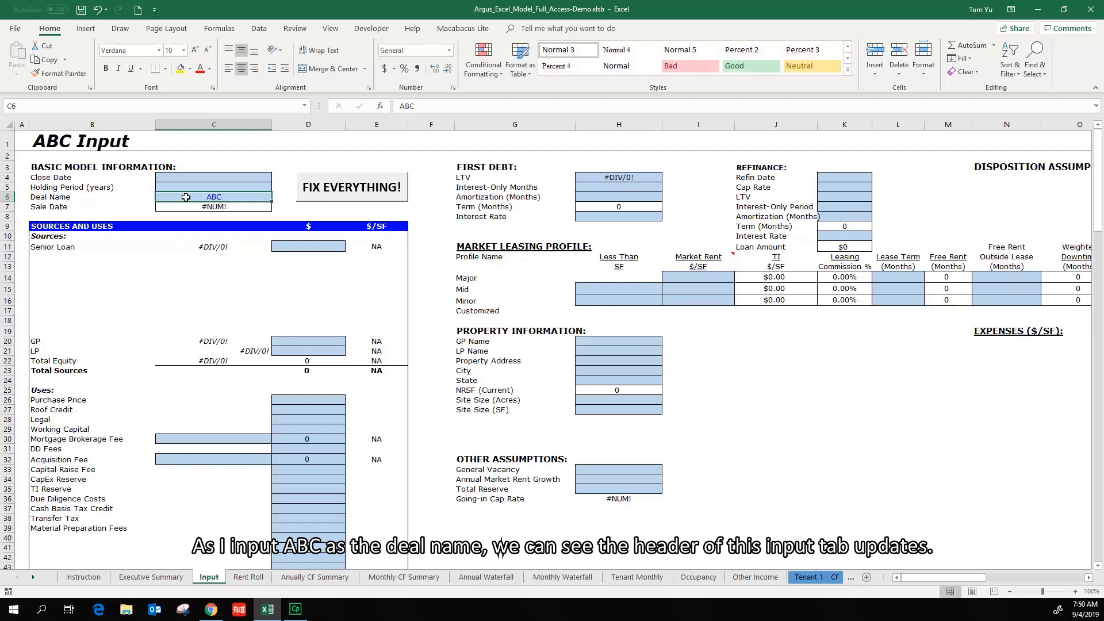
click(92, 140)
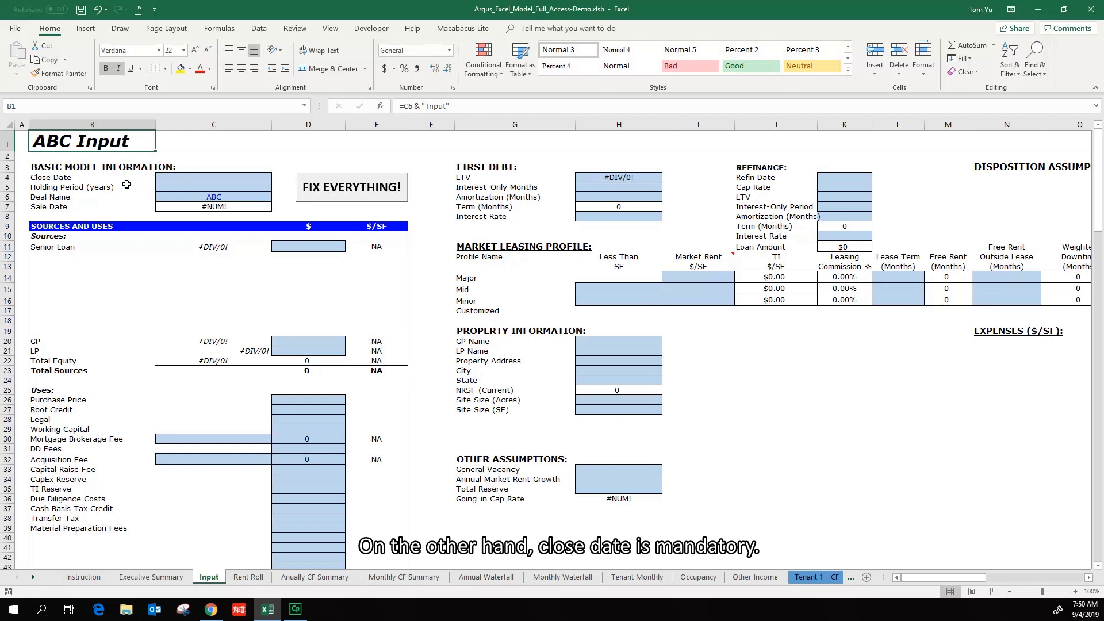
- Enter 10/1/2018 as the Close Date in C4, filling the sale date 9/30/2018
click(92, 177)
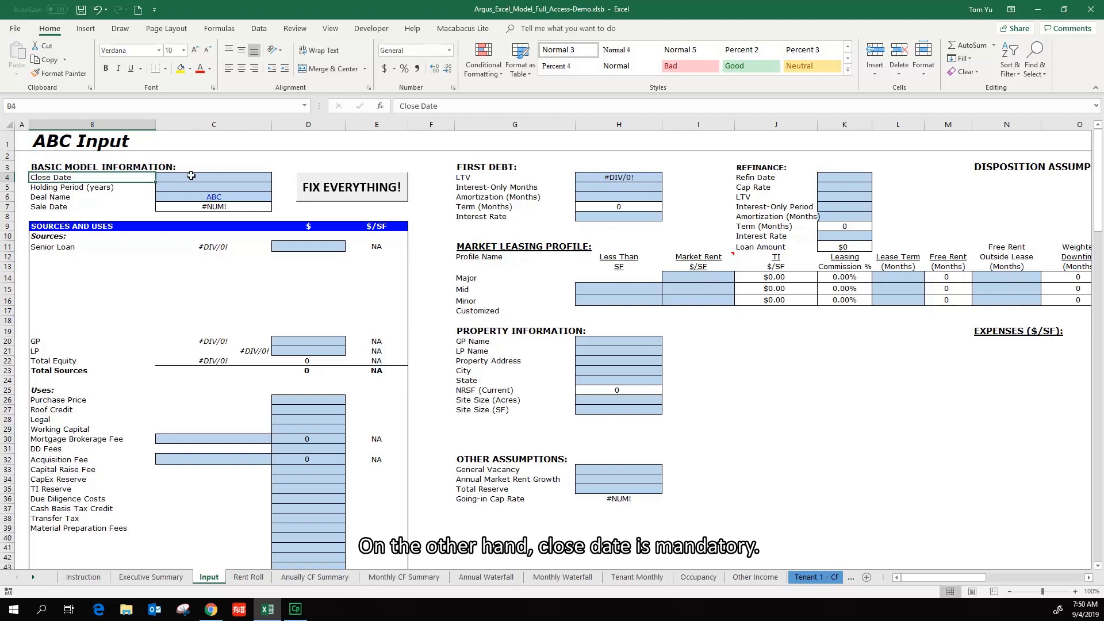
click(214, 177)
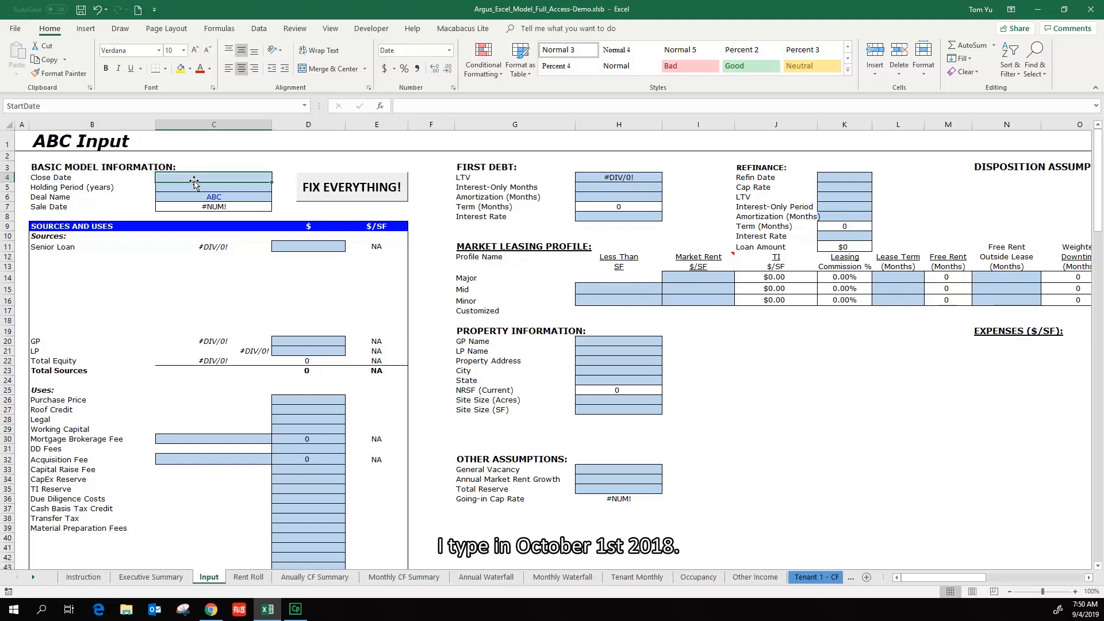
text(10/1)
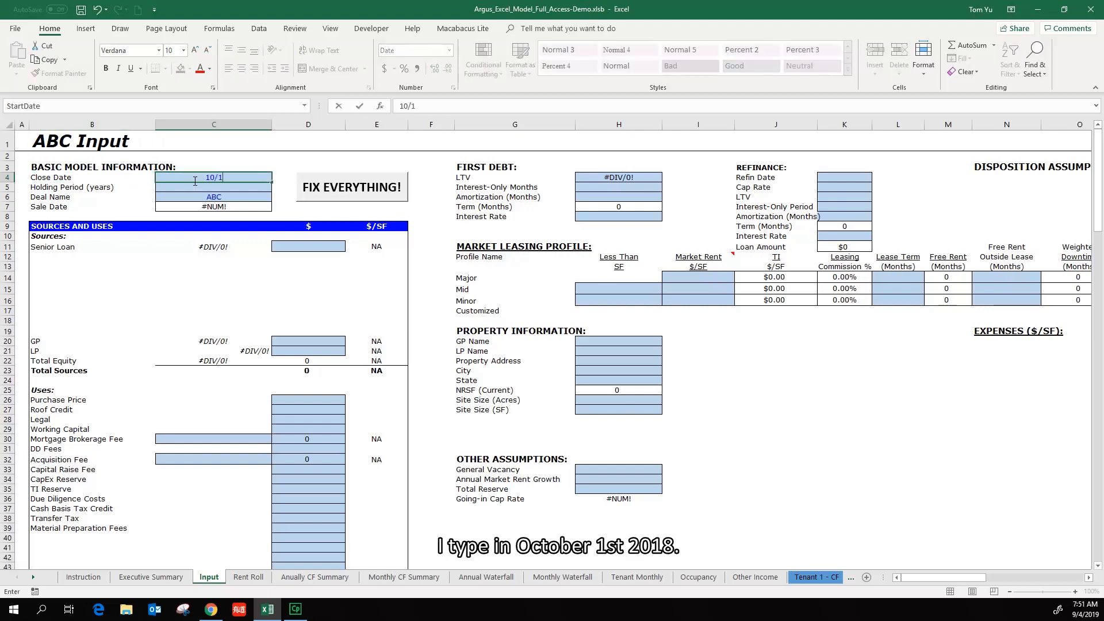
text(/2018)
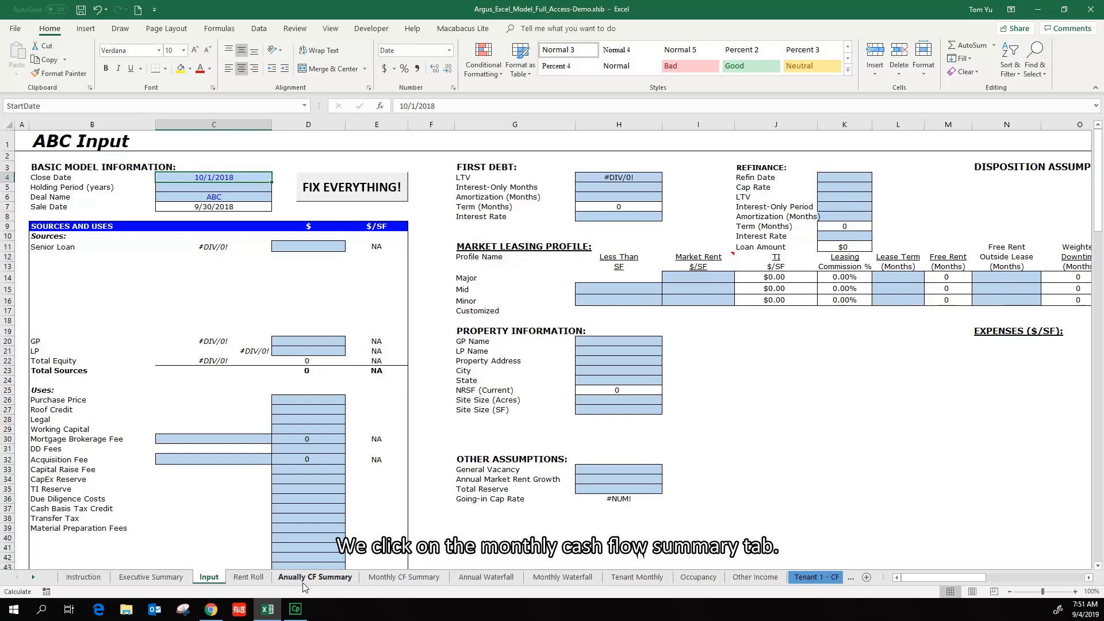
- Check that Monthly CF Summary's first period D6 reads Oct-18 via =StartDate
click(402, 576)
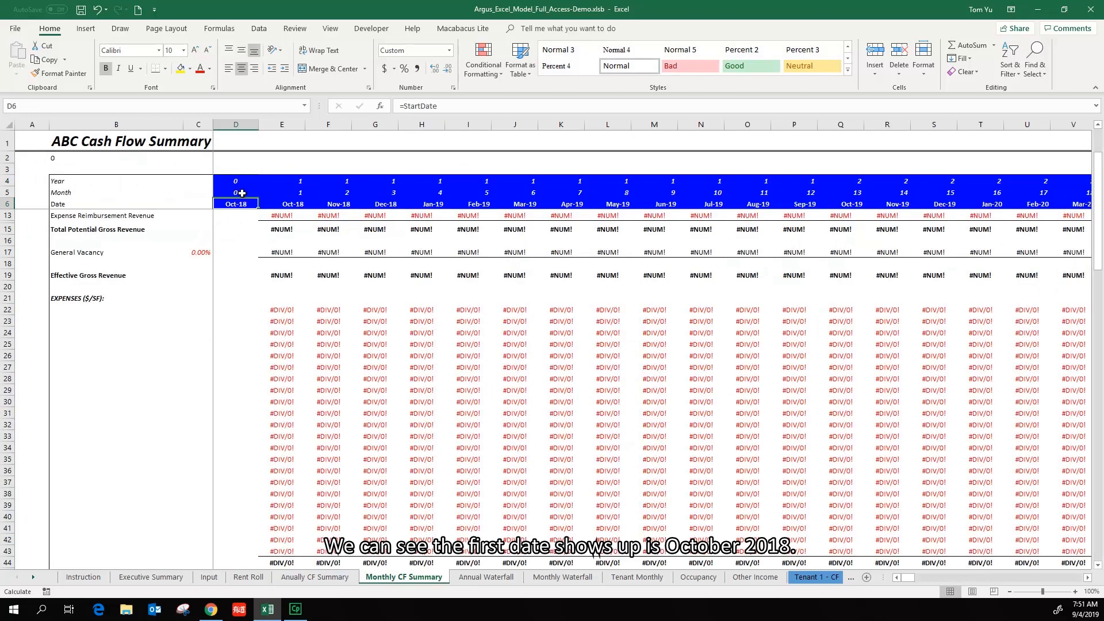
mouse_move(234, 212)
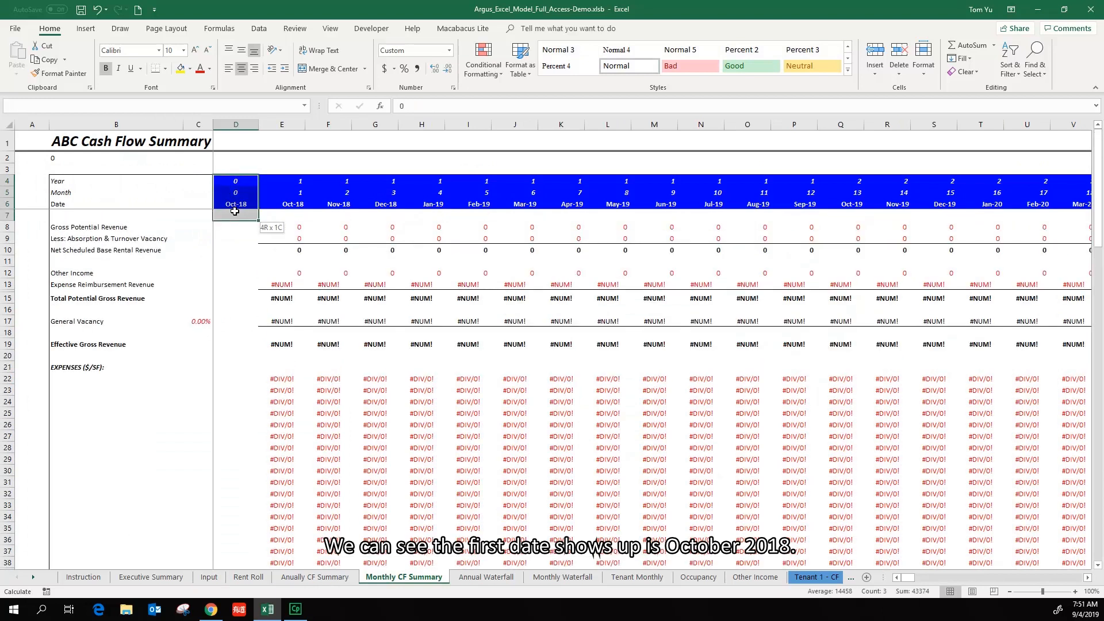
click(236, 204)
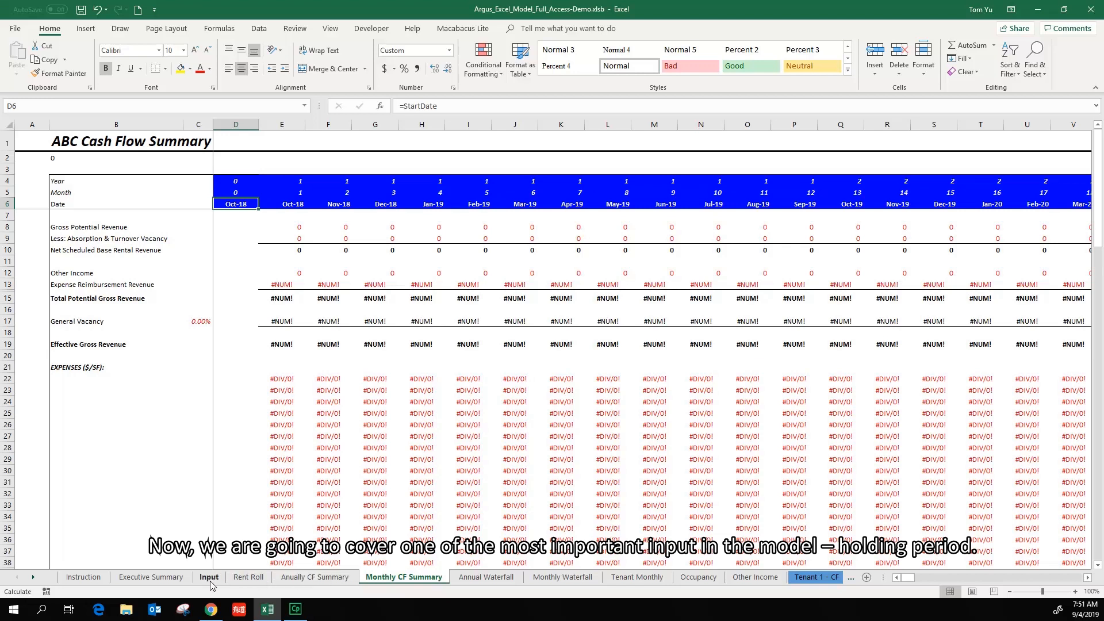
- Return to the Input sheet and start entering 21 as the holding period in C5
click(208, 577)
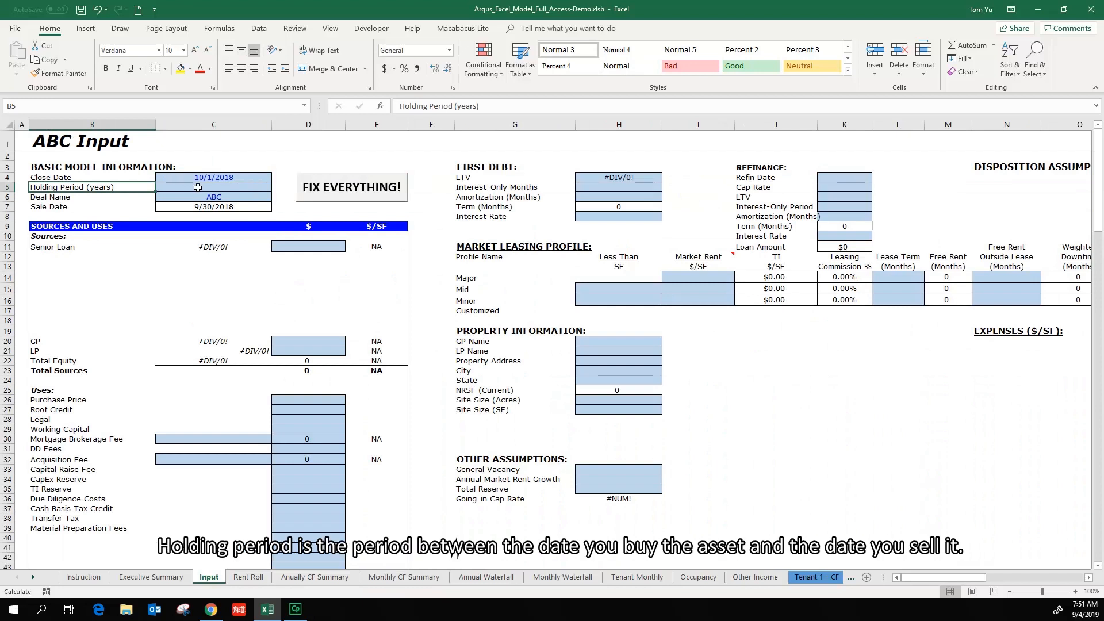
click(214, 187)
text(21)
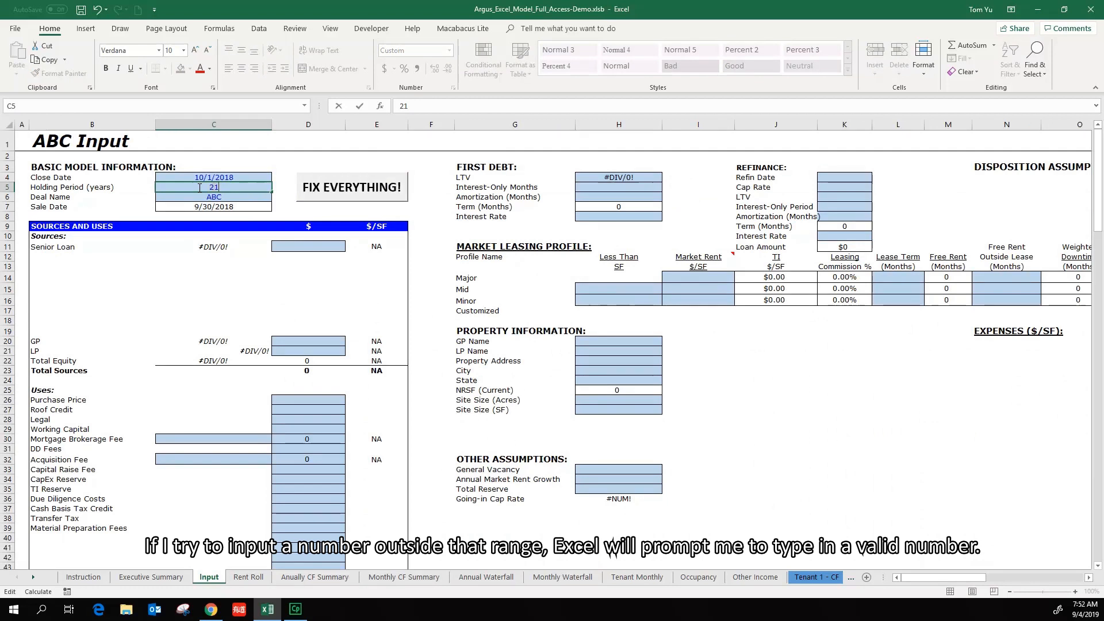
- Retry after the Value Error and set an 8-year holding period, sale date 9/30/2026, then view the annual summary
key(Return)
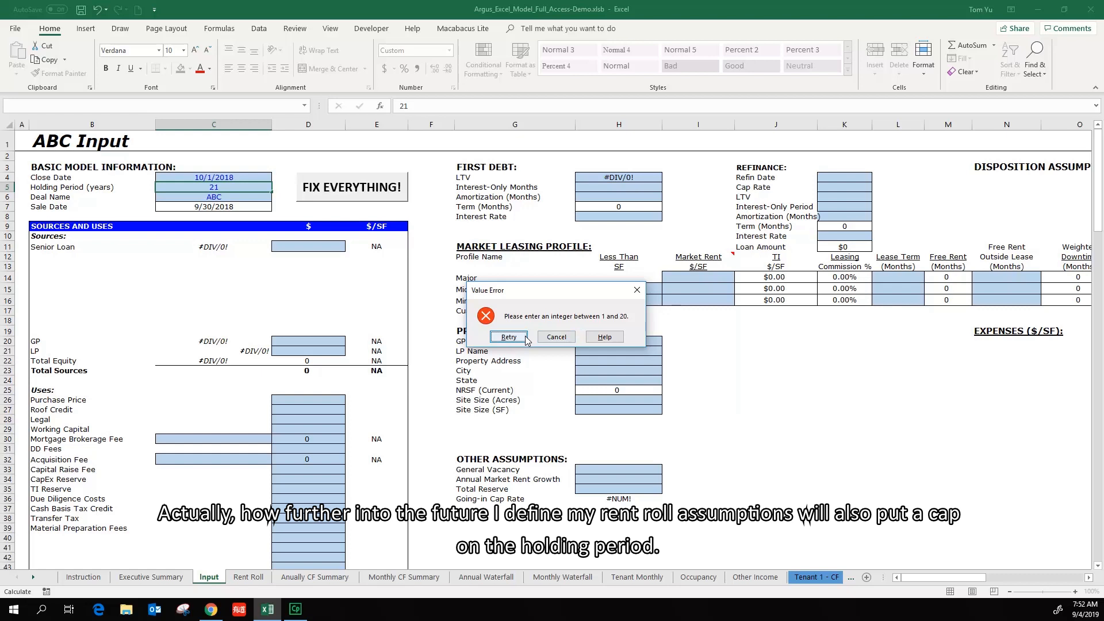
mouse_move(377, 259)
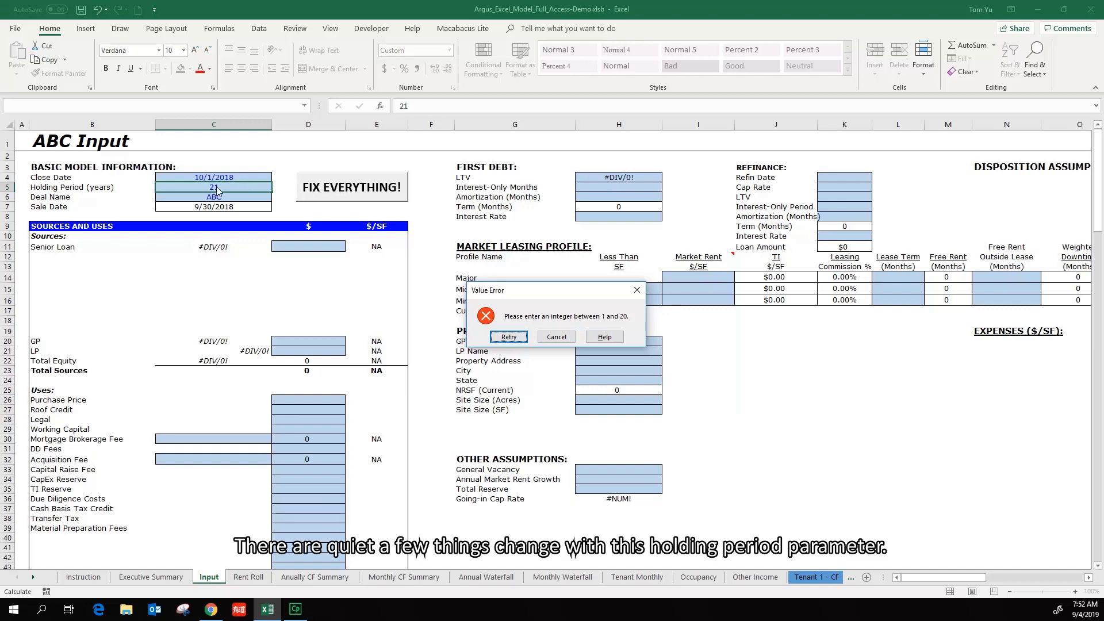
click(507, 337)
text(8)
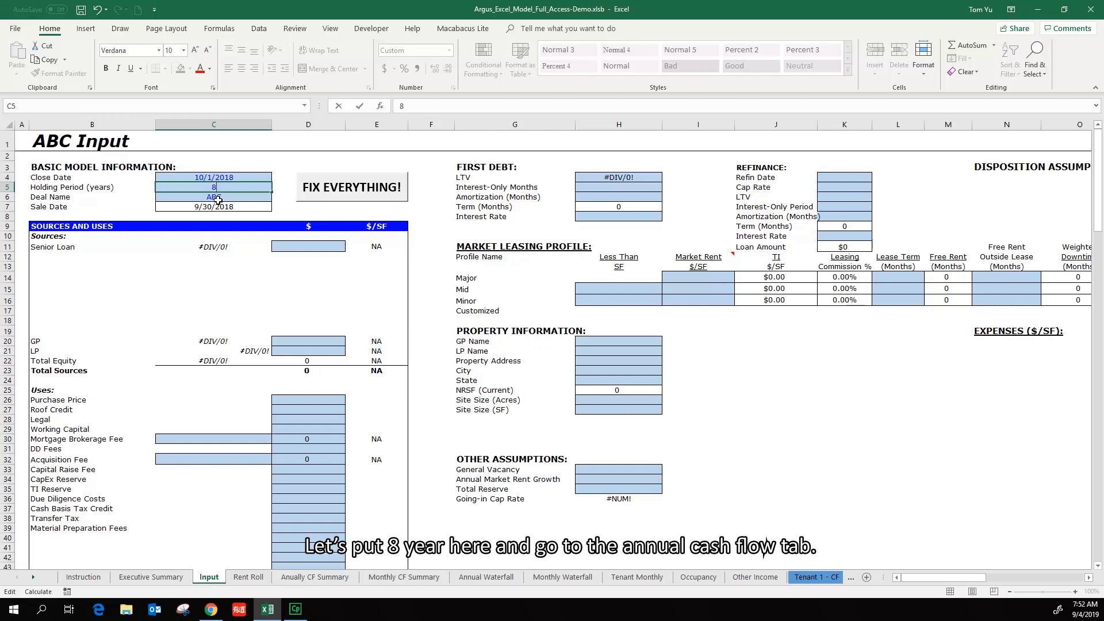
key(Return)
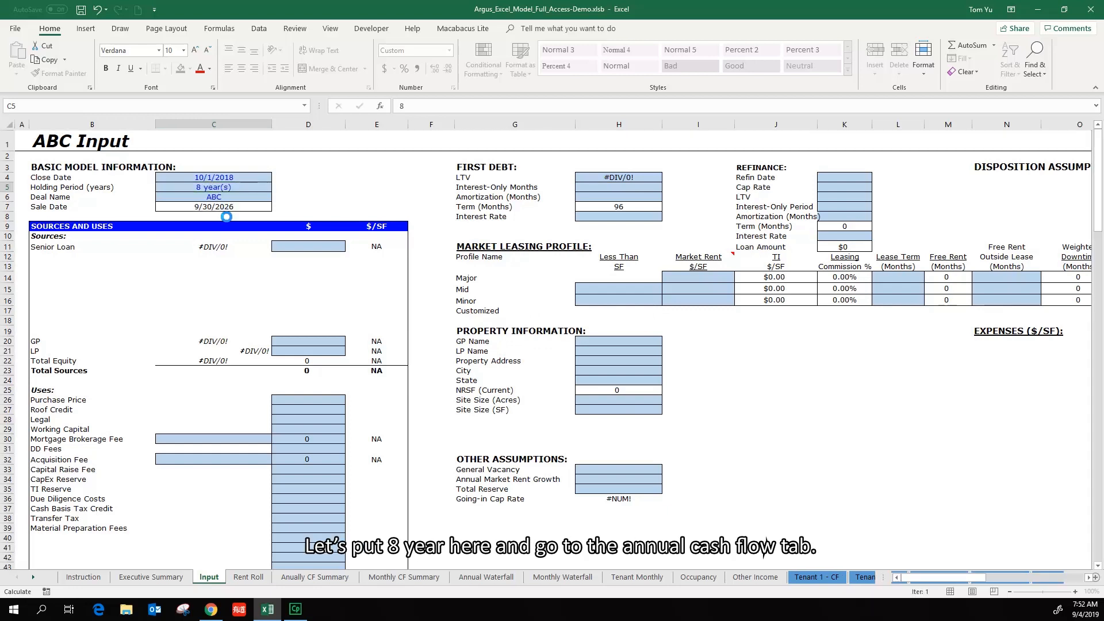
mouse_move(306, 580)
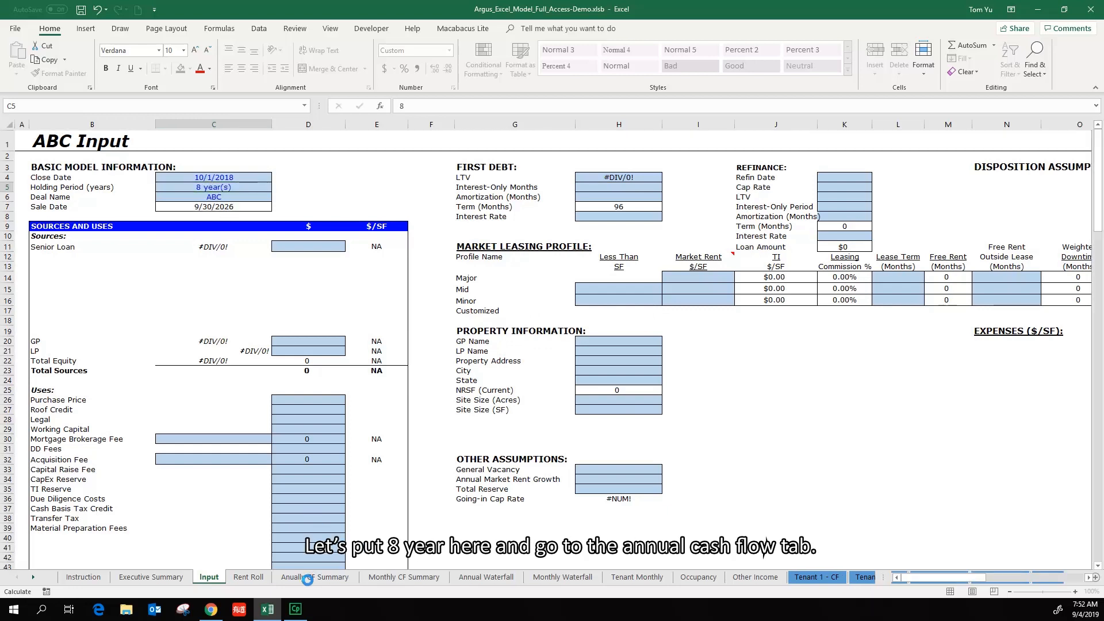
click(315, 577)
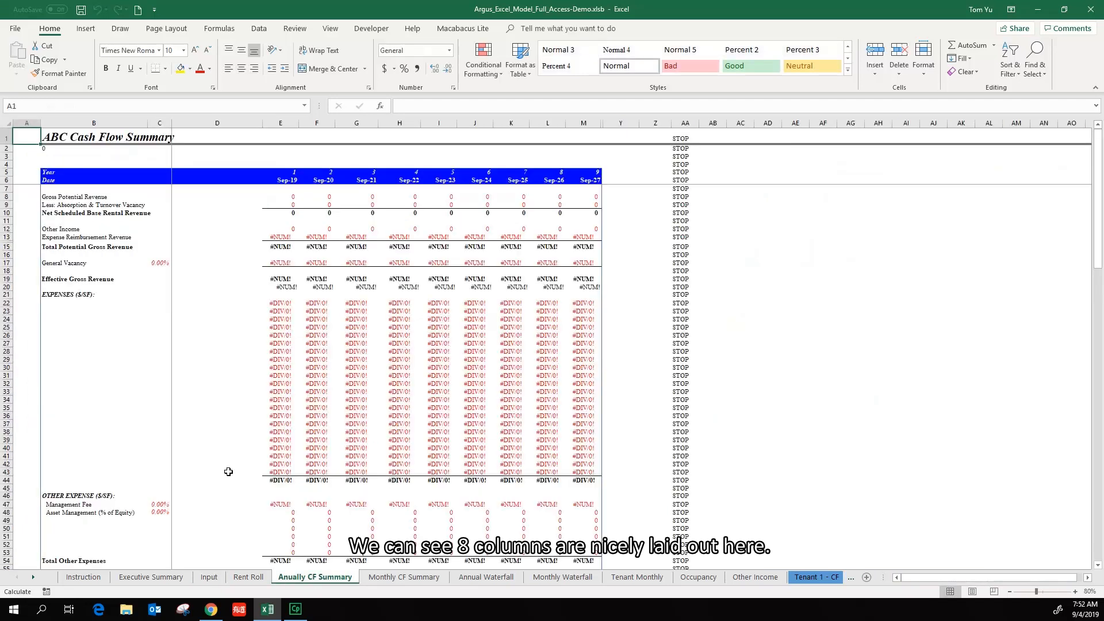
mouse_move(286, 180)
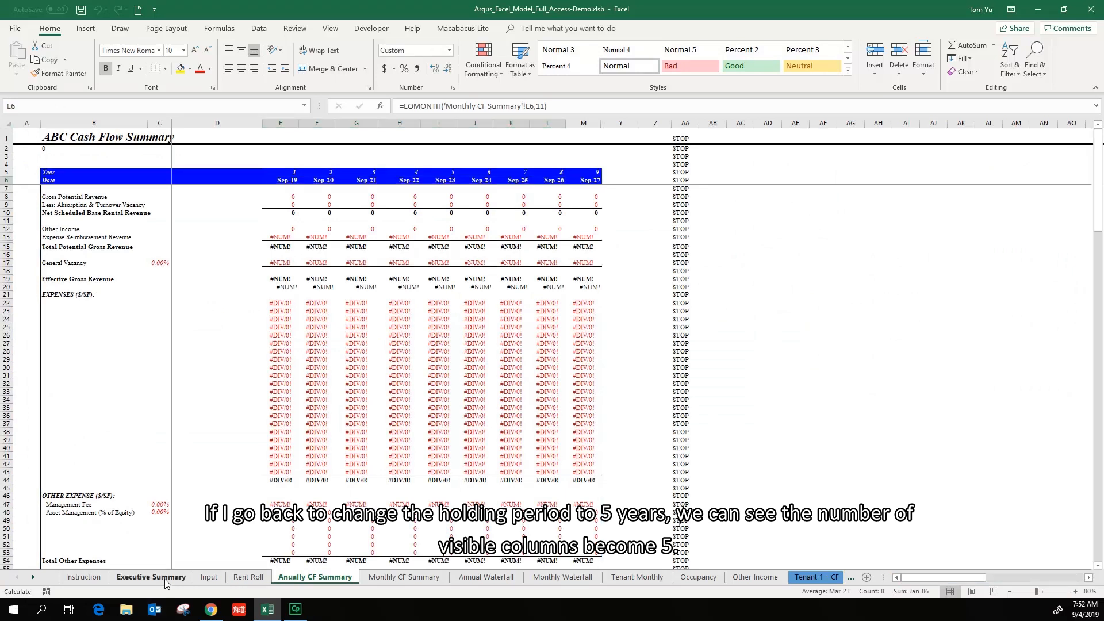
- Change the holding period to 5 years and confirm the annual summary ends at Sep-24
click(208, 577)
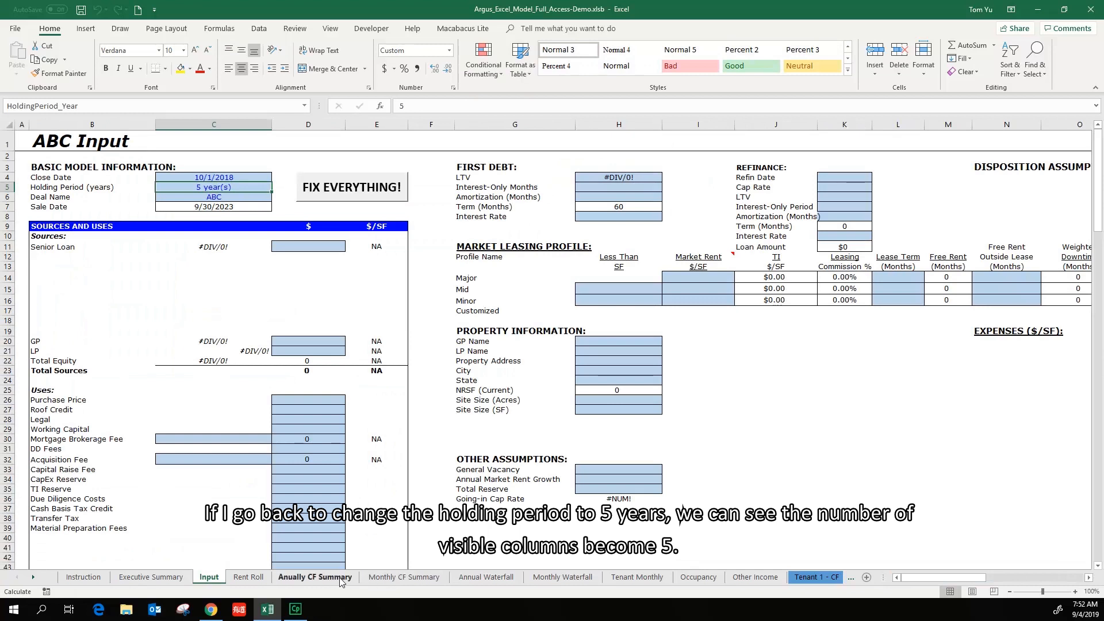
click(315, 576)
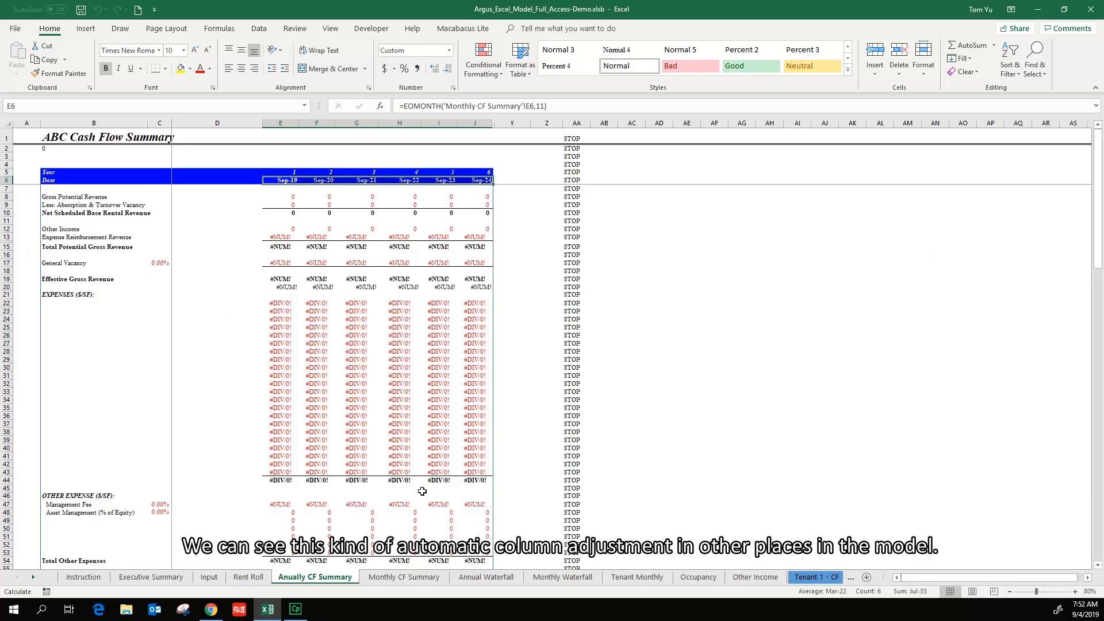
mouse_move(412, 503)
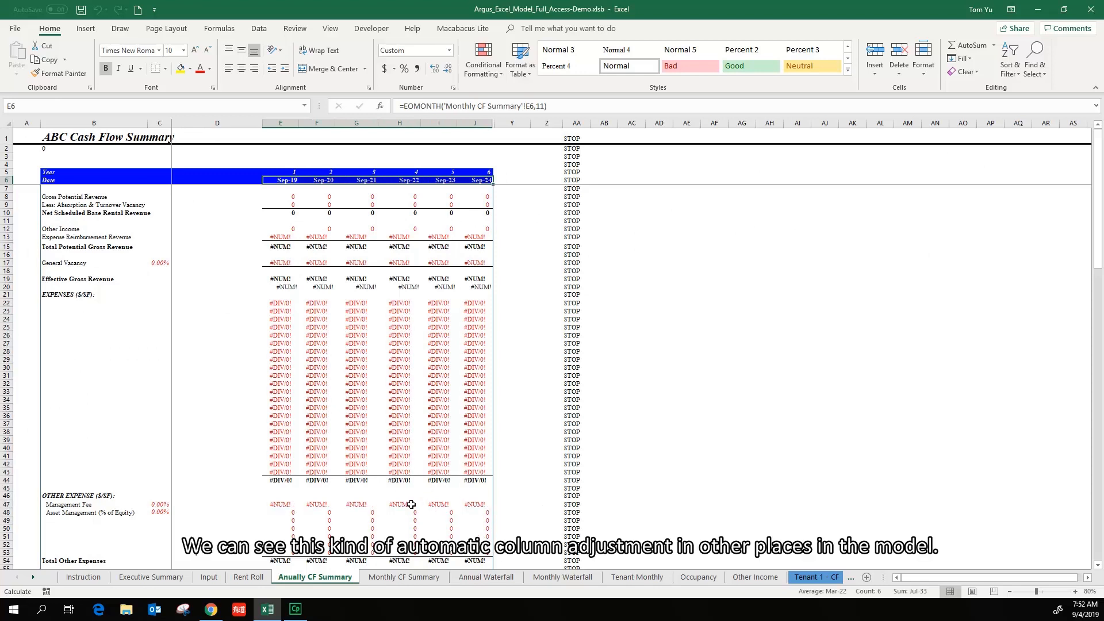